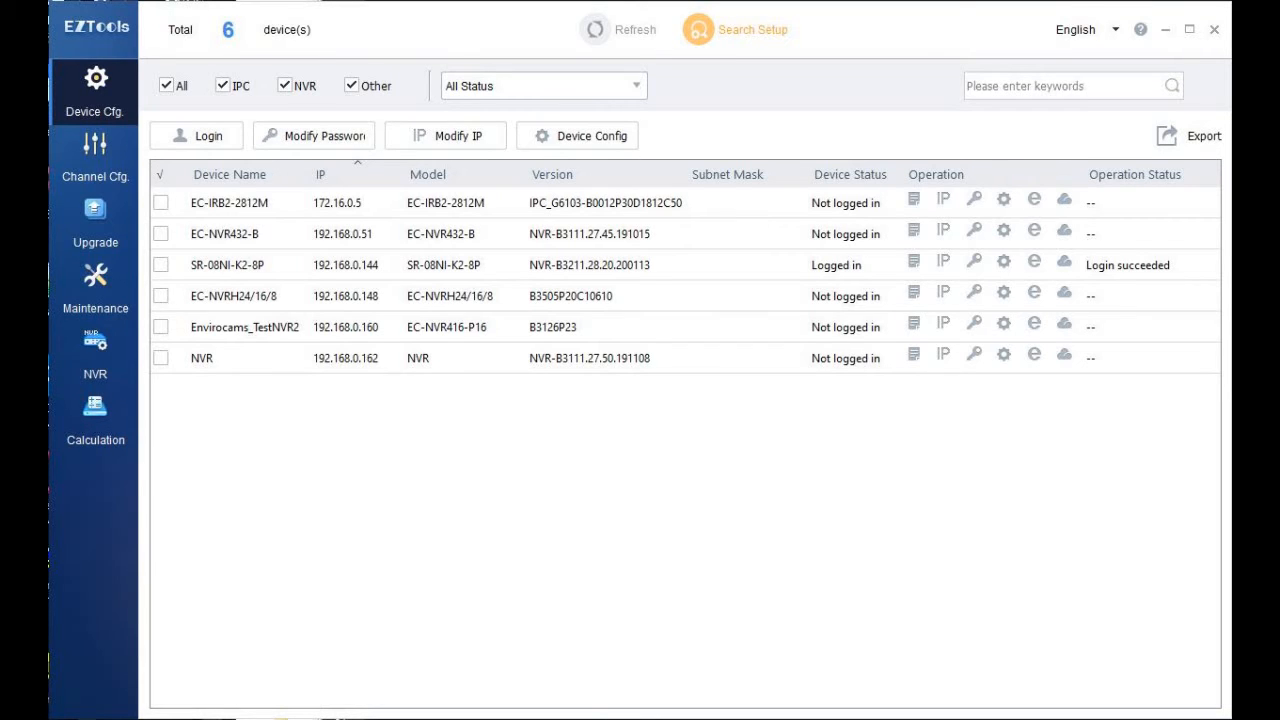
Show the Local Upgrade list of the six discovered recorders and camera.
{"action": "left_click", "coordinate": [446, 136]}
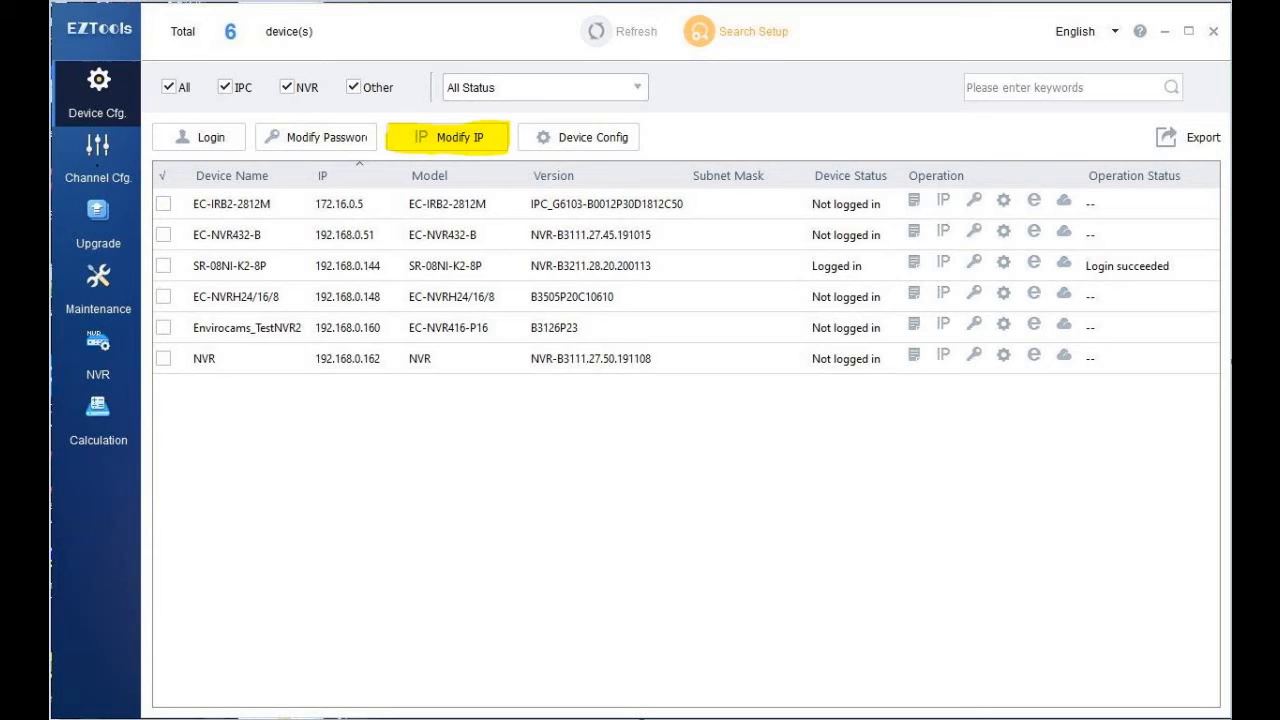
{"action": "left_click", "coordinate": [96, 222]}
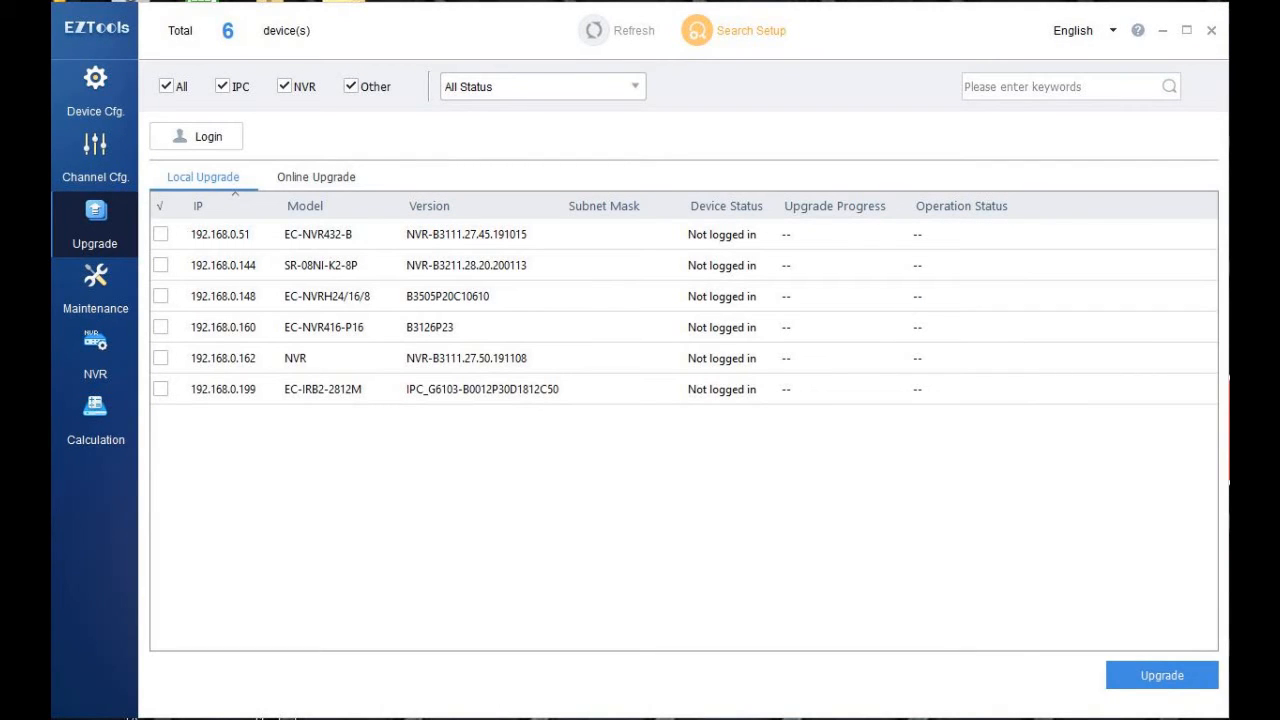